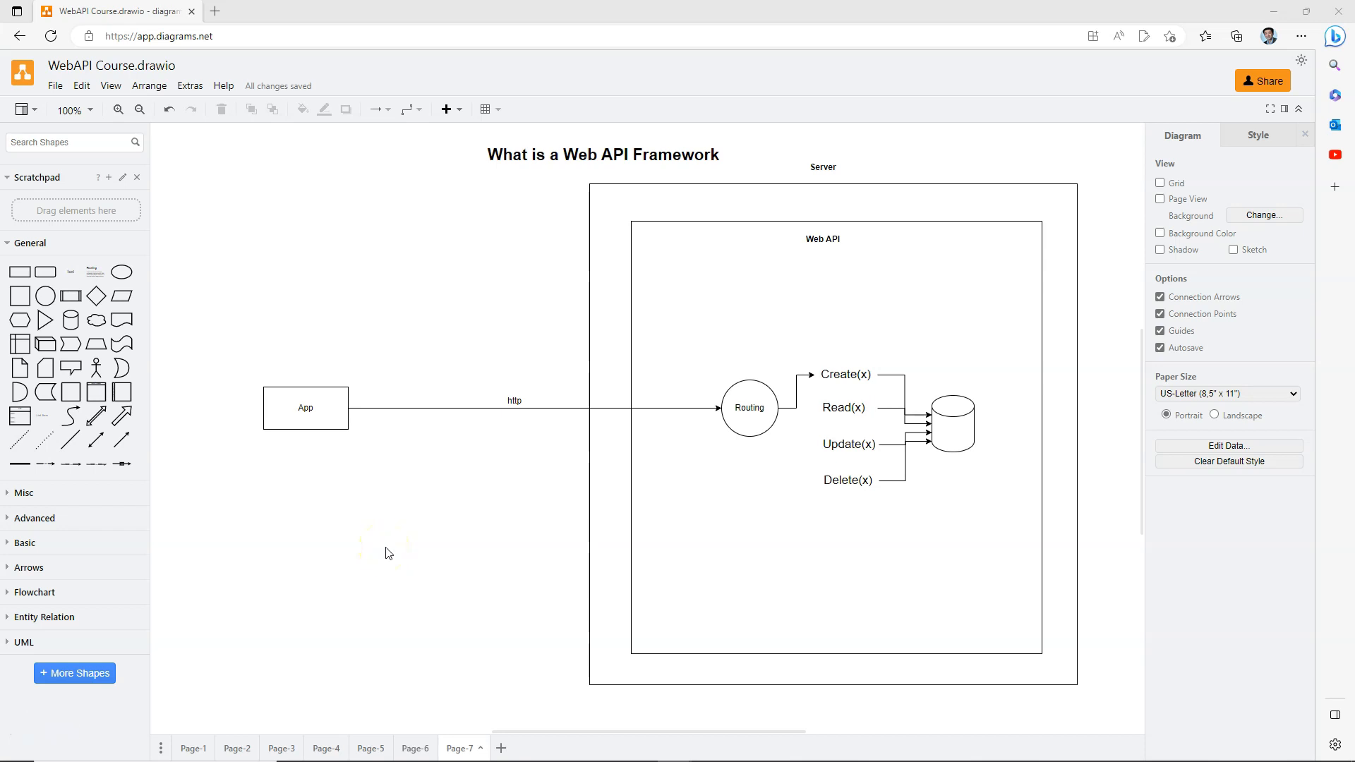
mouse_move(388, 554)
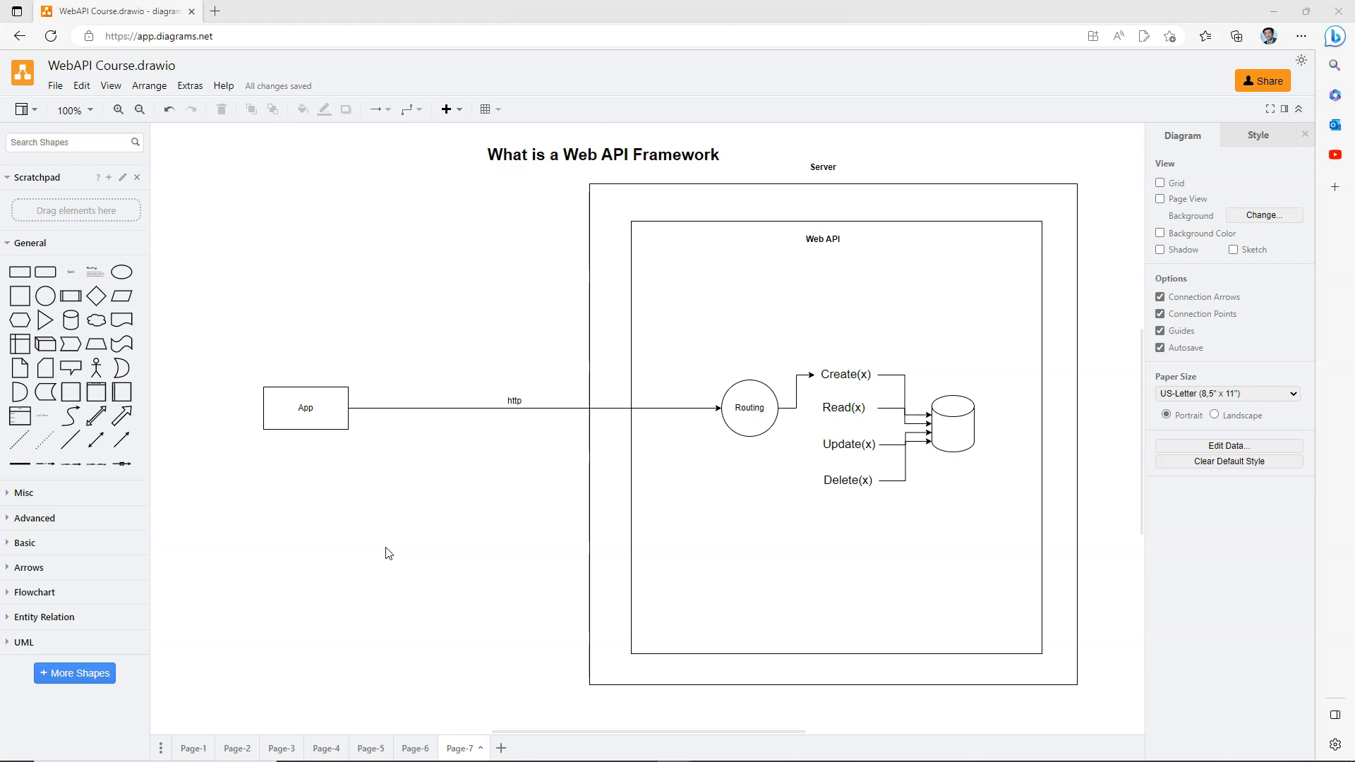
Step: Move the Routing circle higher in Web API and reselect Create(x) to link Routing to it
left_click(602, 154)
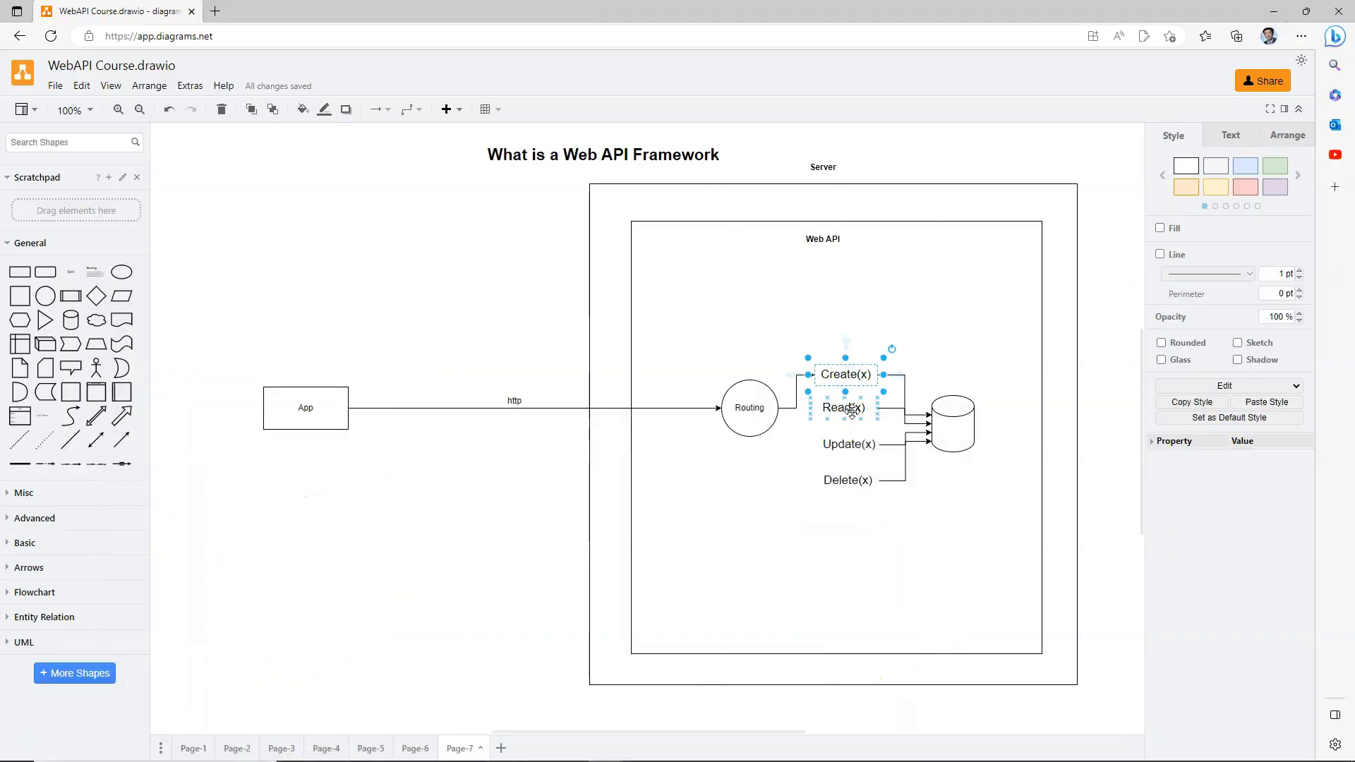
left_click(848, 480)
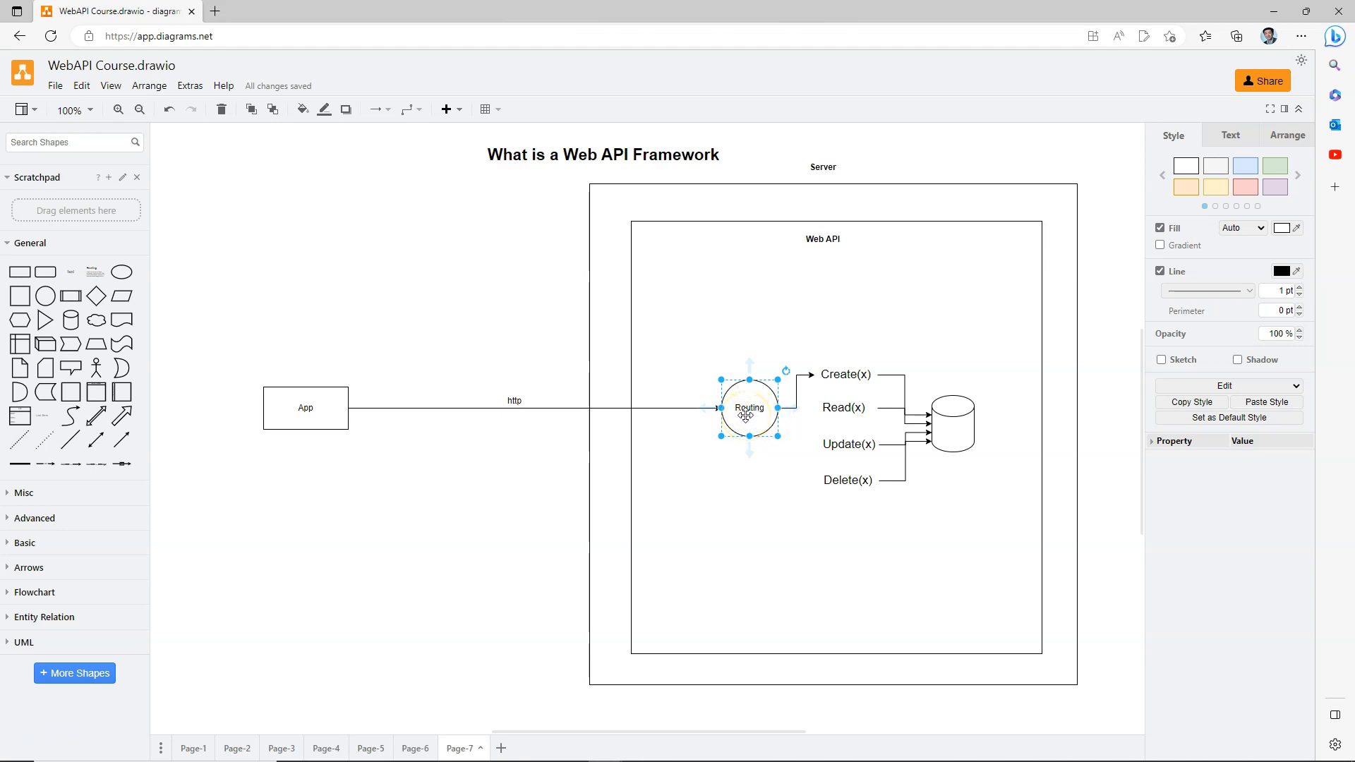
left_click(846, 374)
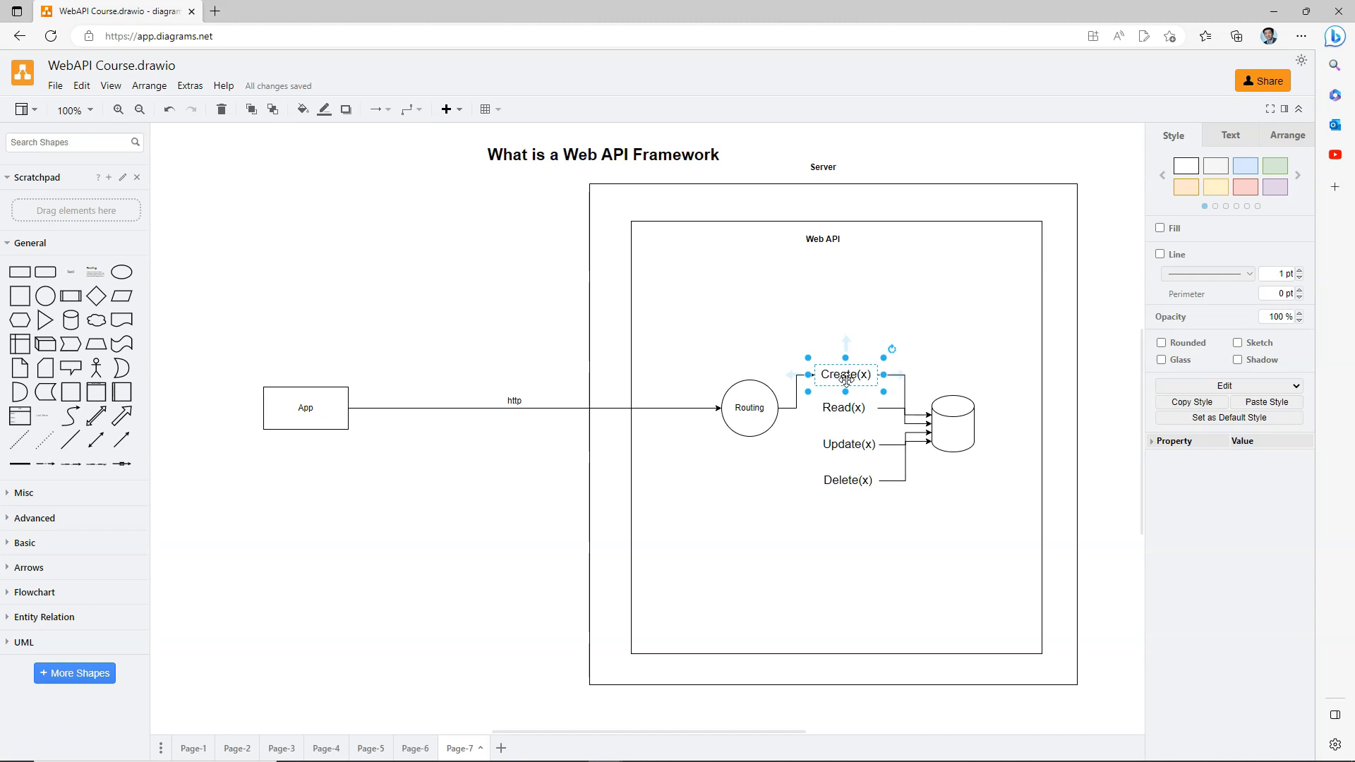
mouse_move(750, 408)
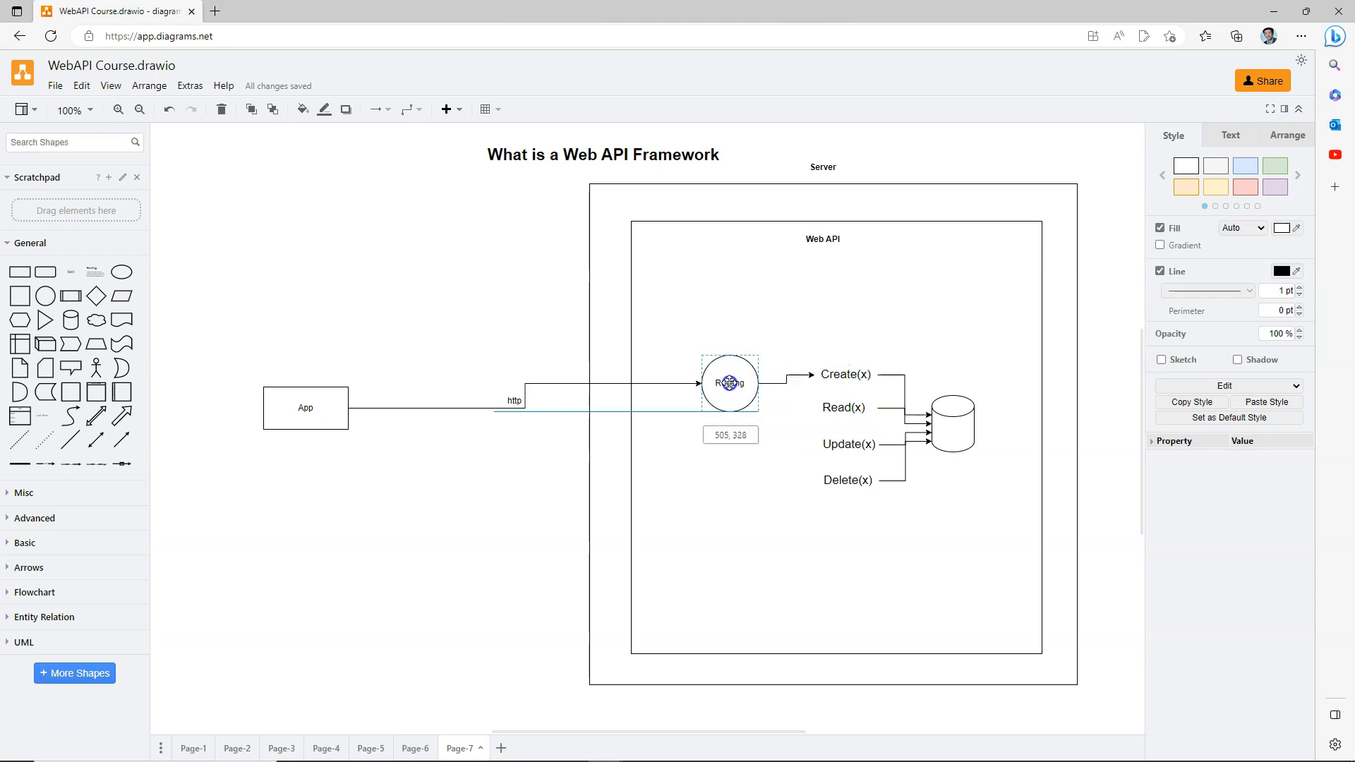
left_click_drag(728, 382, 305, 409)
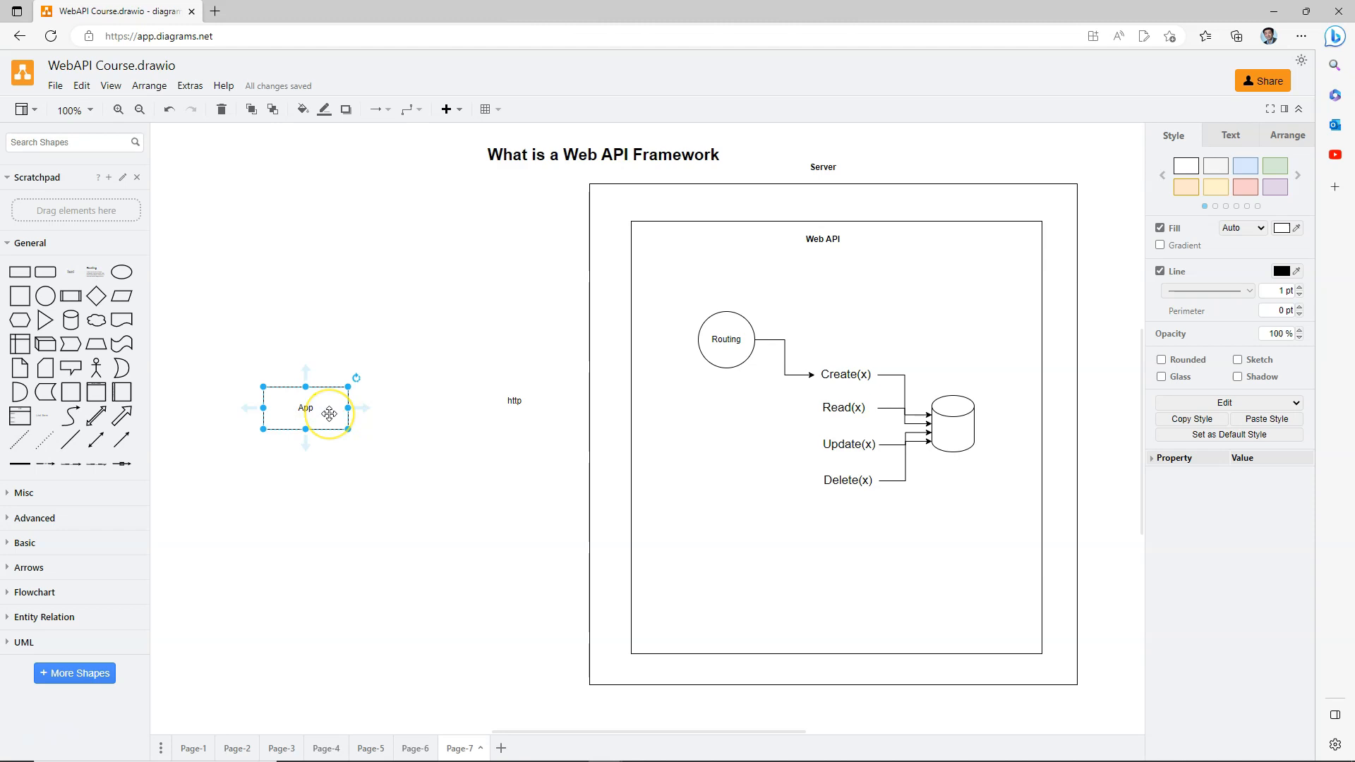
mouse_move(305, 412)
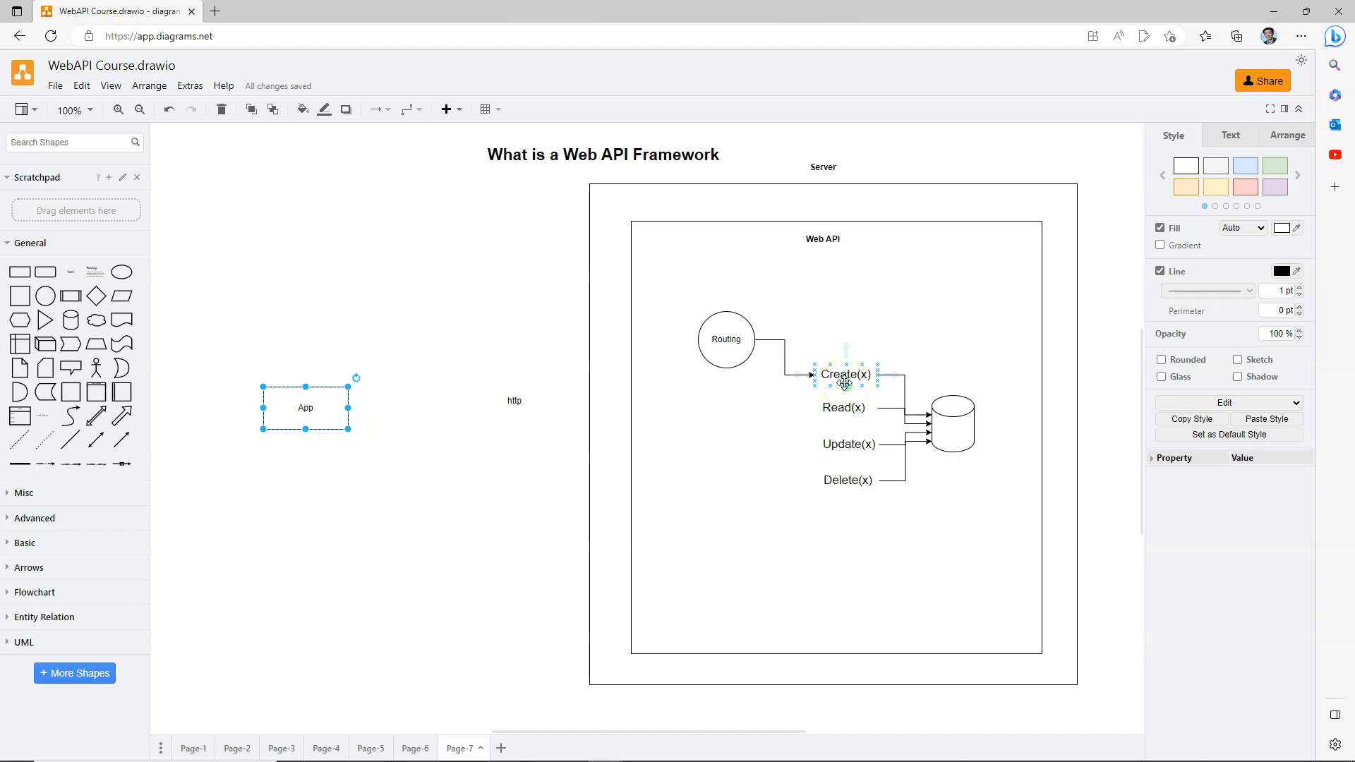
left_click(727, 339)
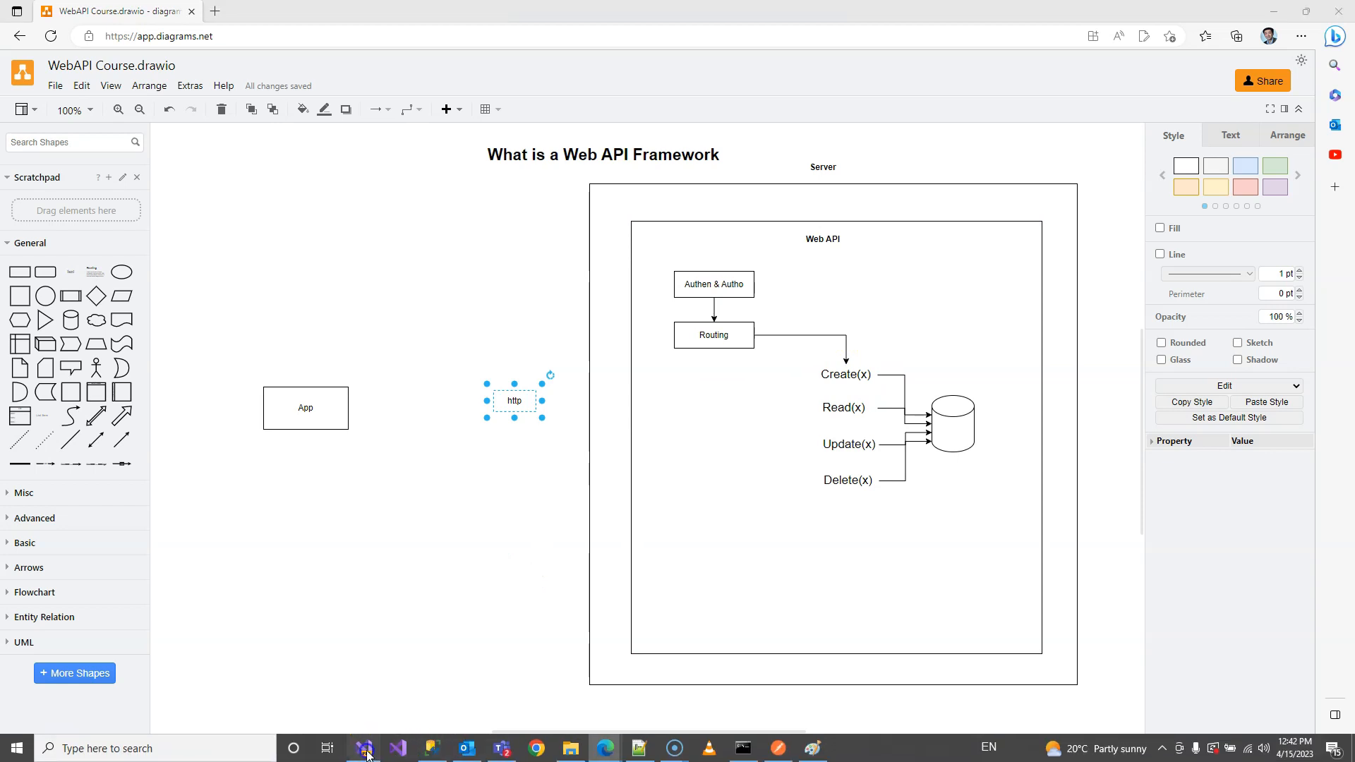
left_click(396, 748)
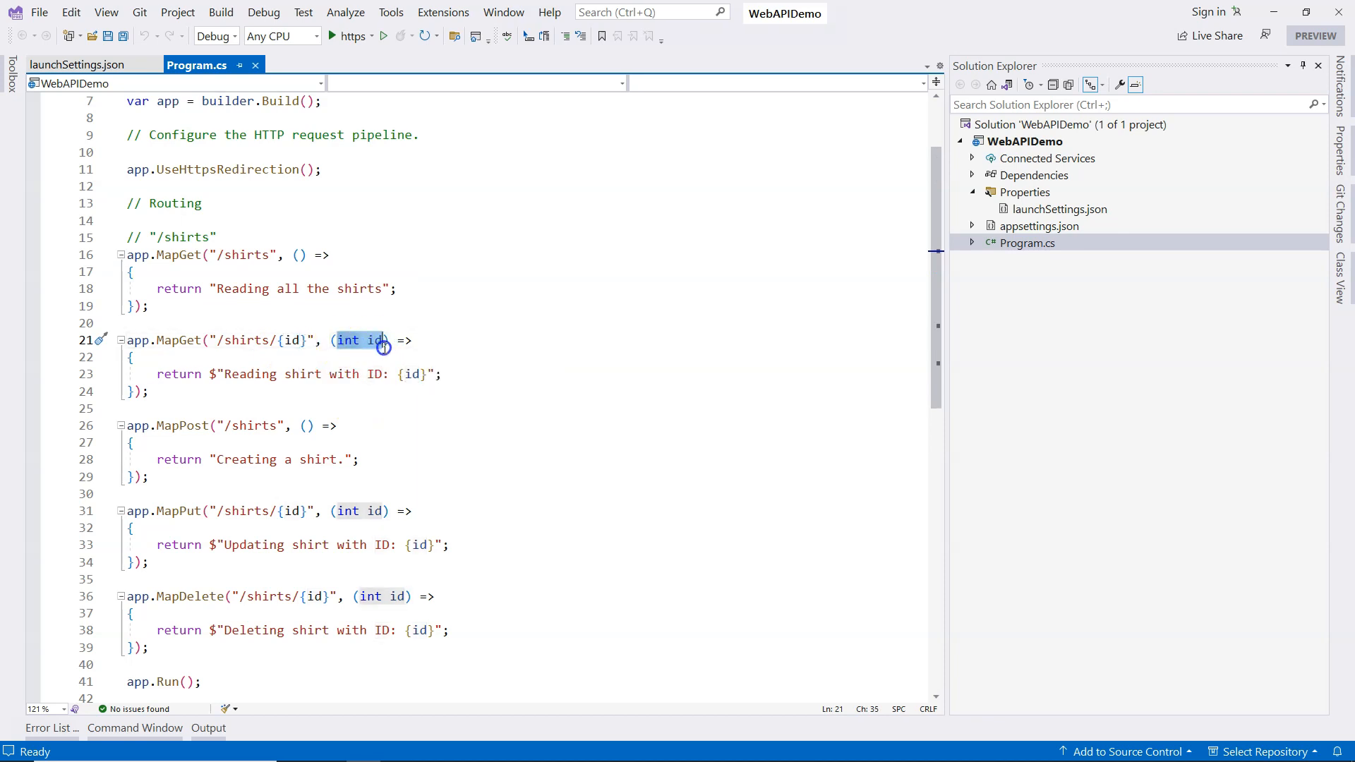
mouse_move(377, 340)
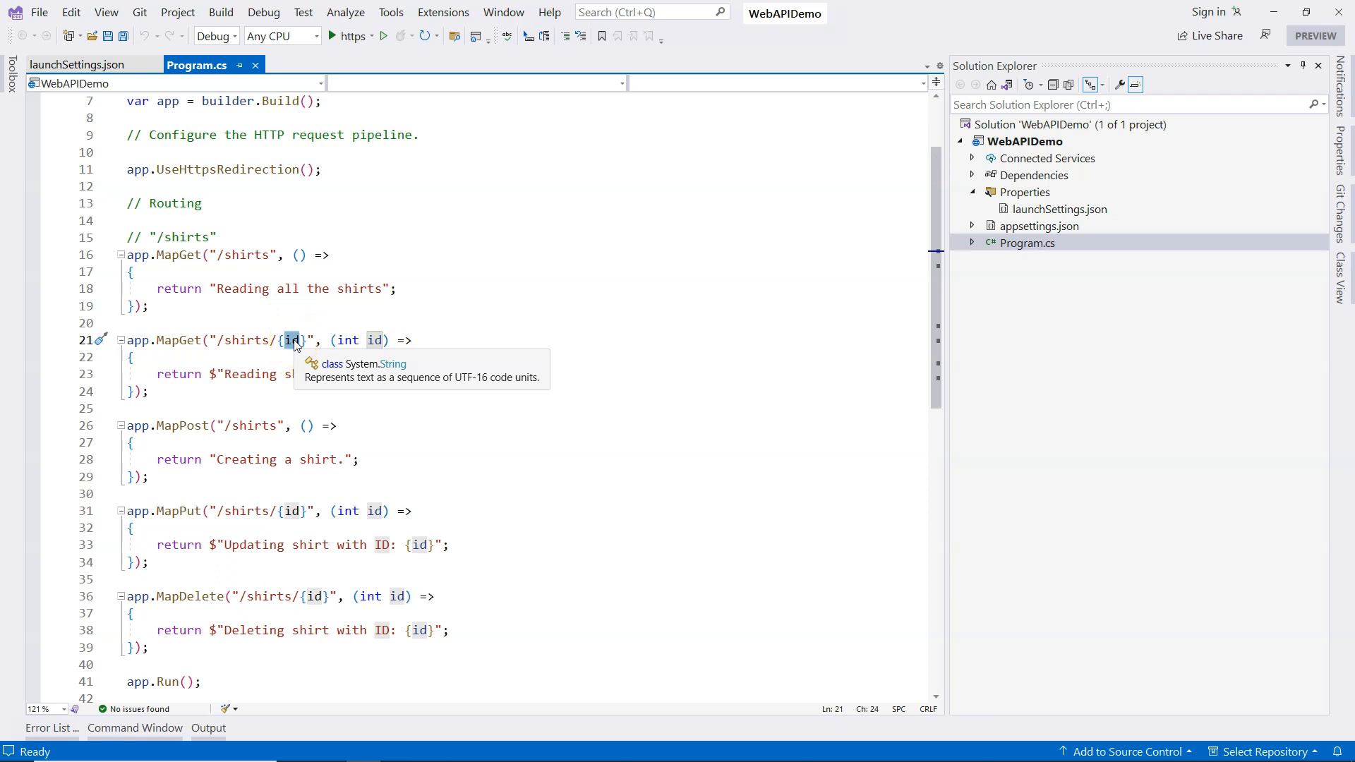
mouse_move(332, 312)
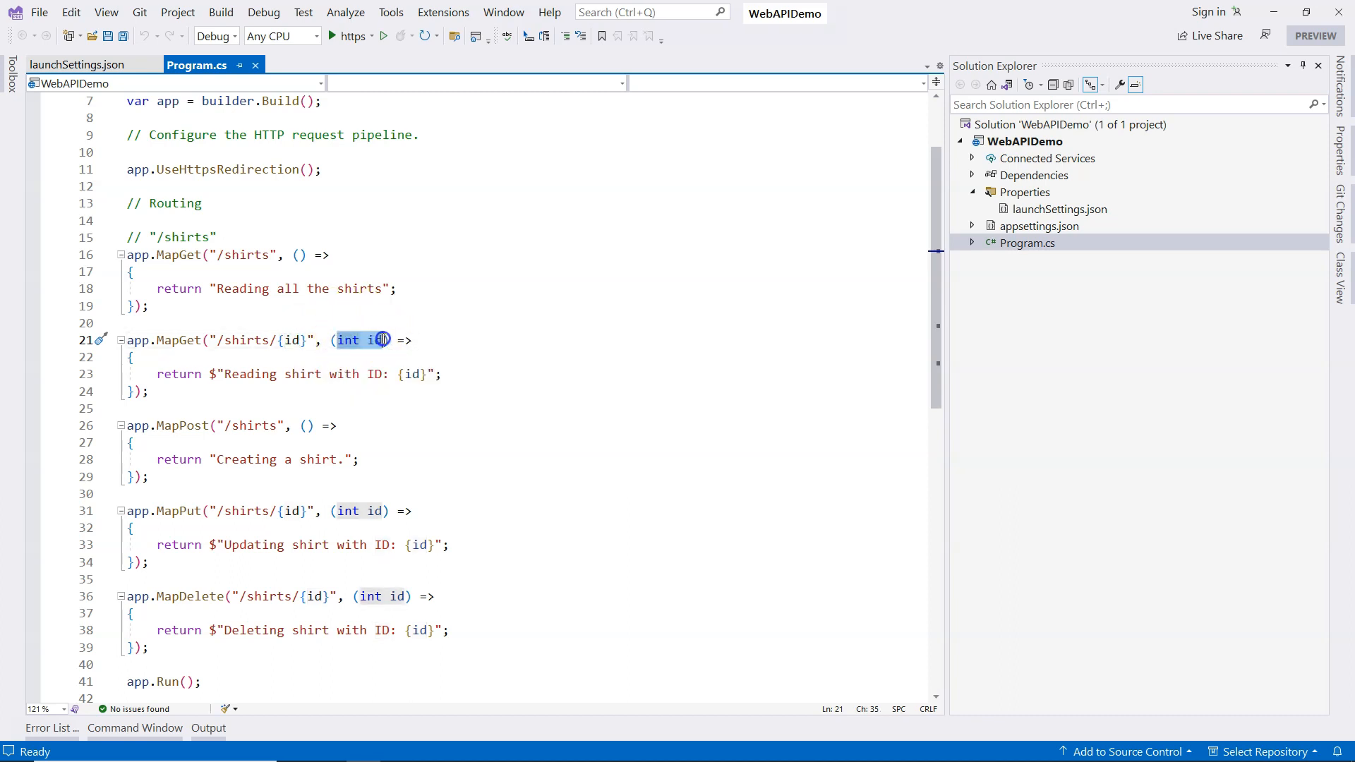
mouse_move(376, 340)
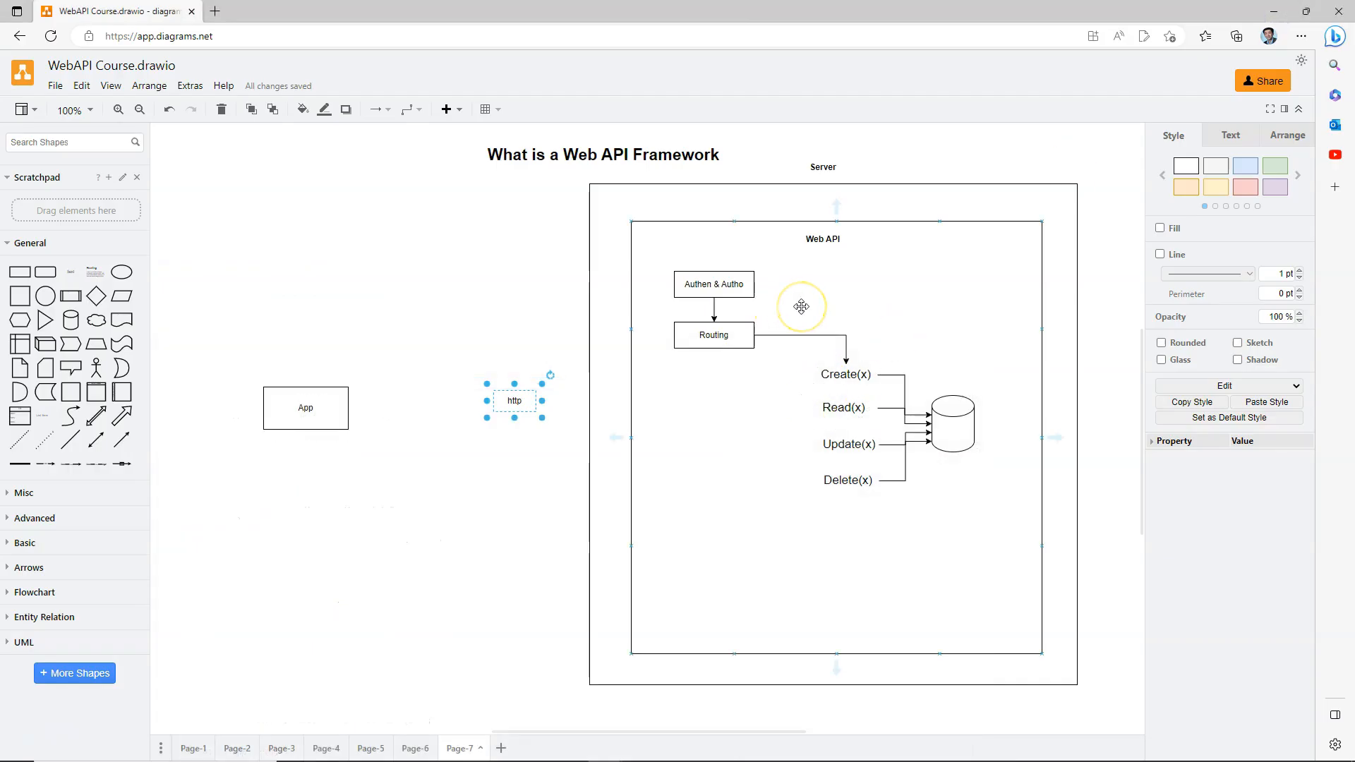
Step: Copy the Routing box below it, rename it 'Model Binding' and connect Routing to it
left_click(846, 375)
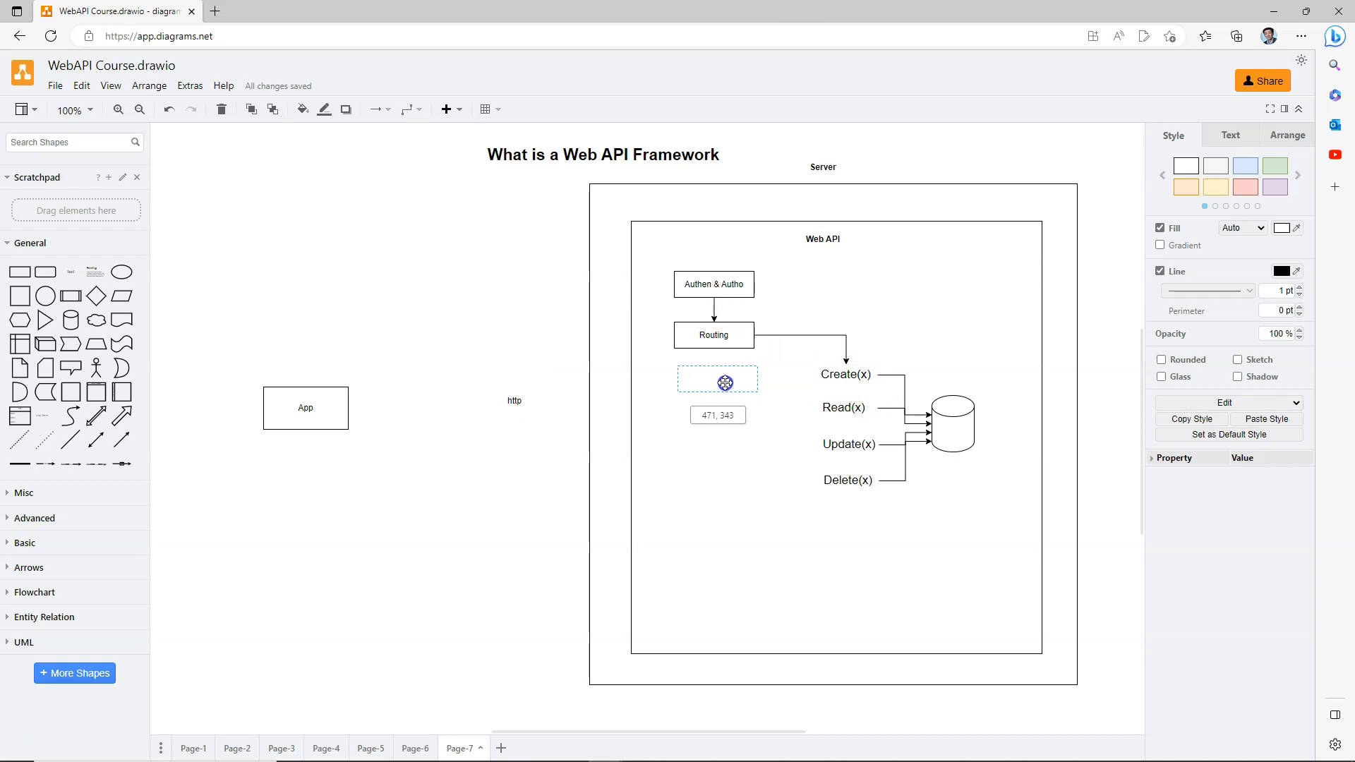
double_click(713, 382)
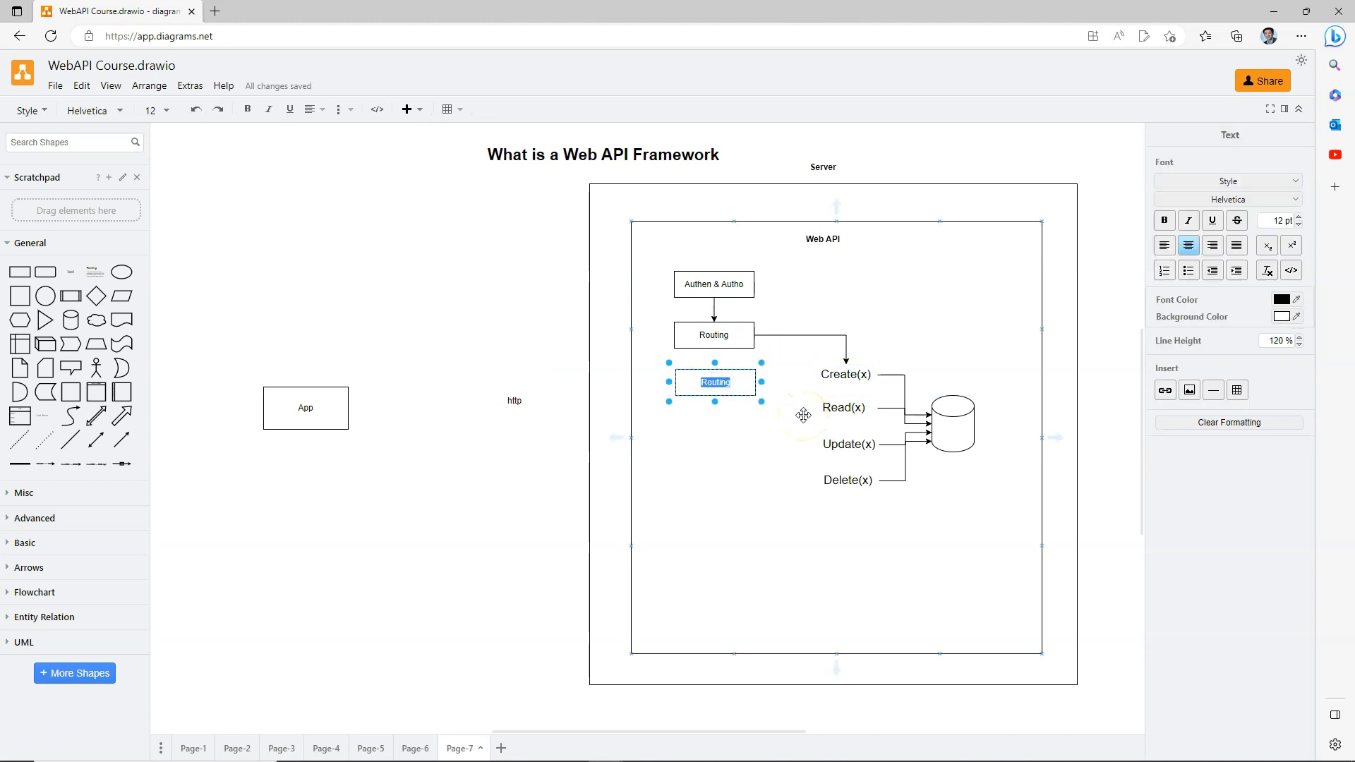
type("Model Binding")
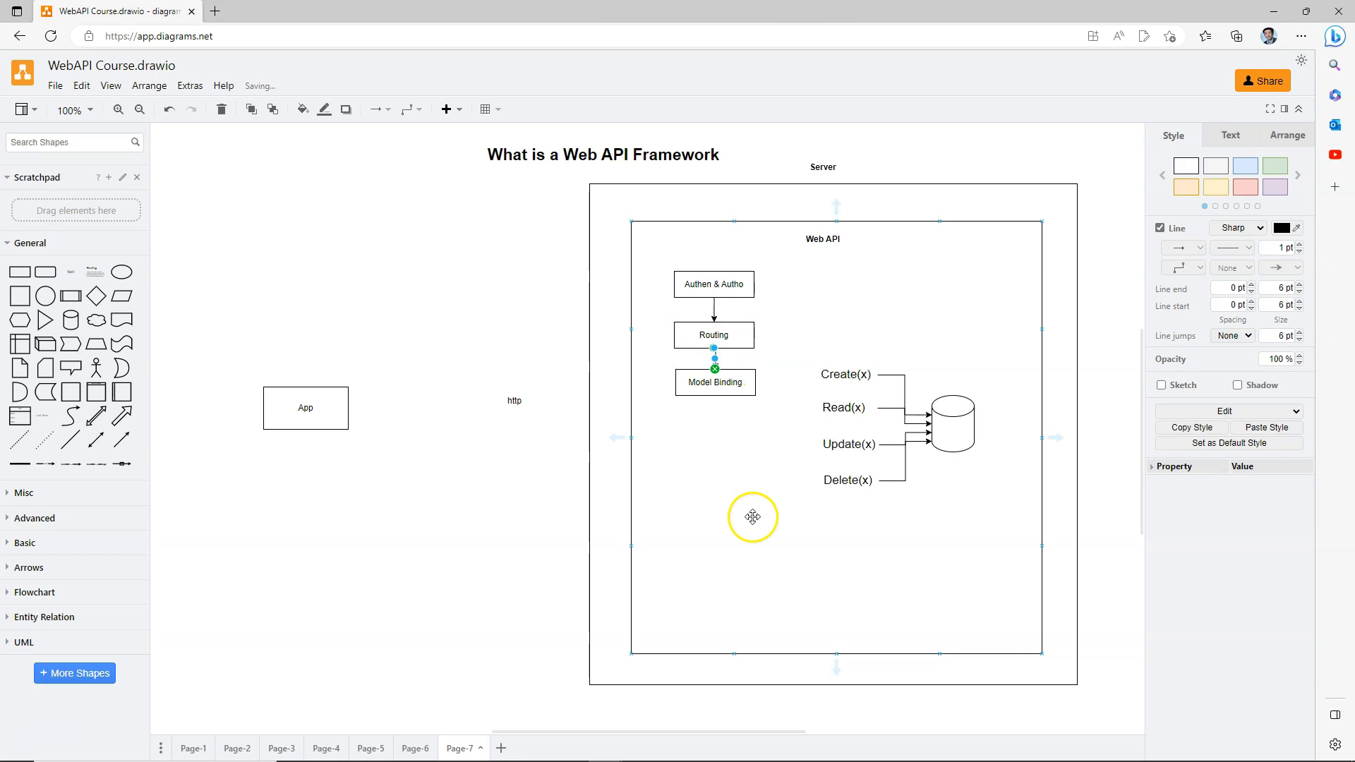
left_click(713, 382)
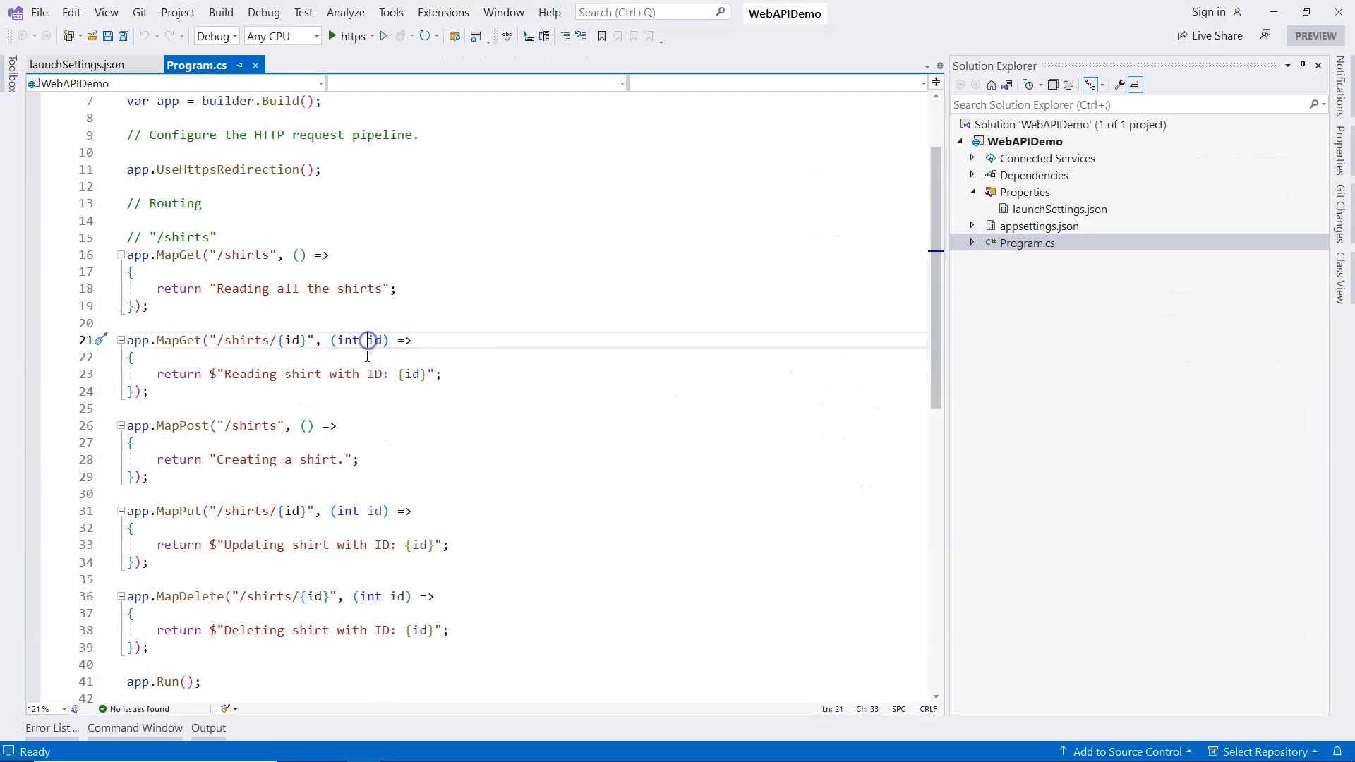
double_click(374, 340)
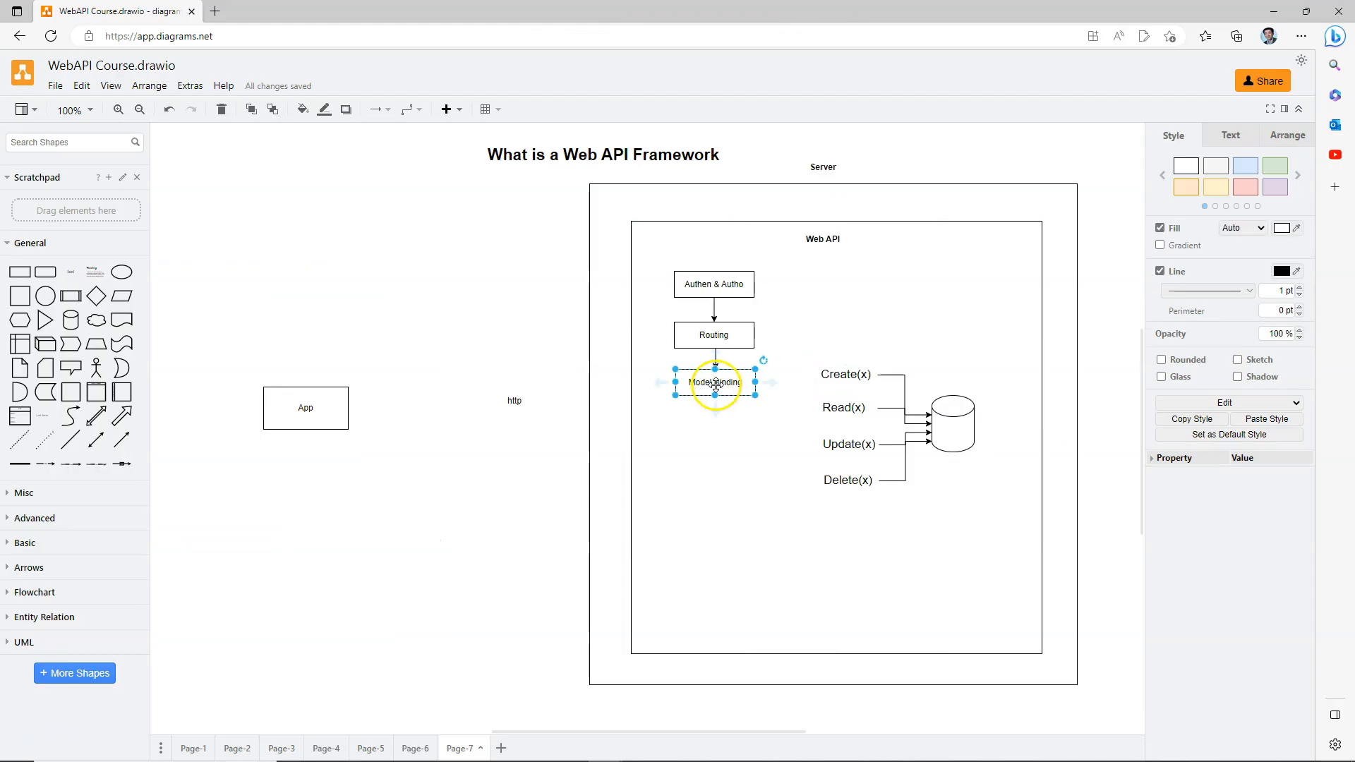
Step: Copy Model Binding below it and rename the copy 'Model Validation'
left_click_drag(715, 383, 715, 430)
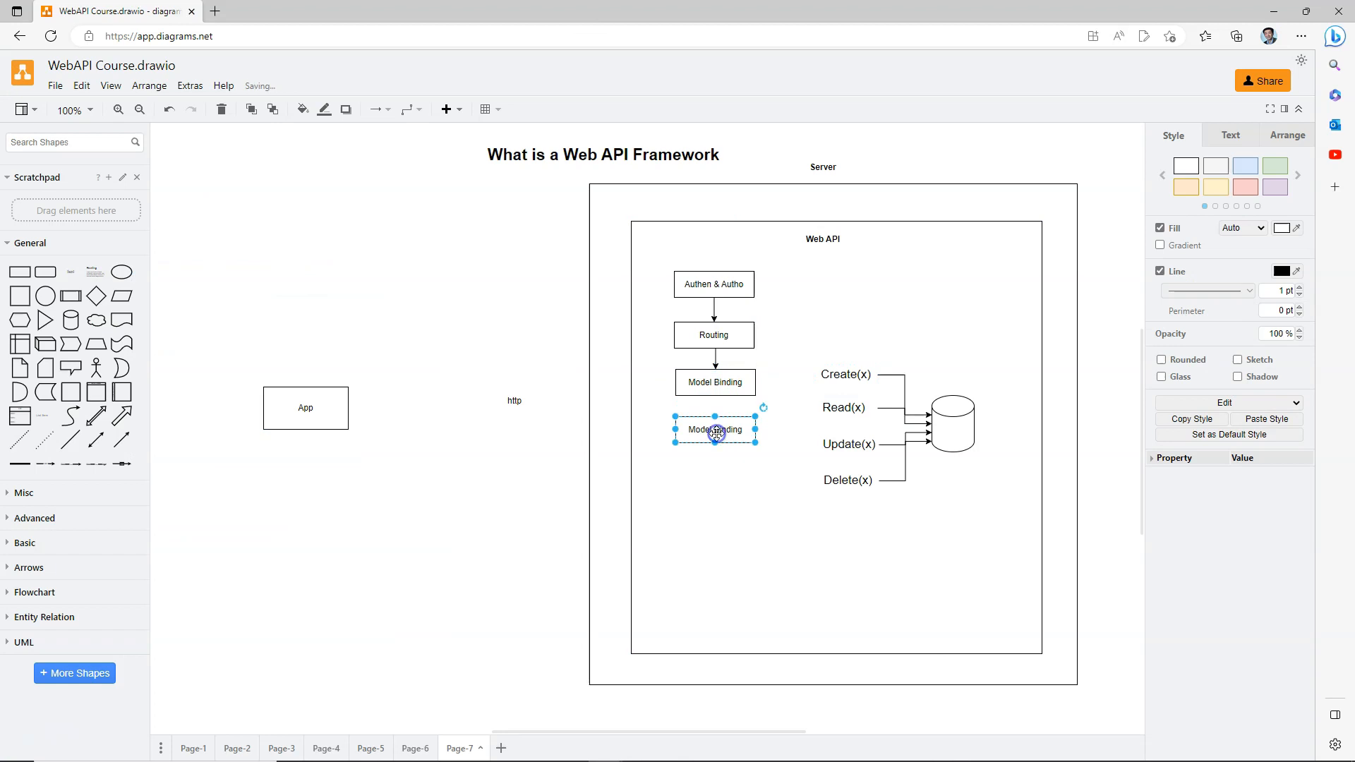
double_click(715, 430)
type("Validatio")
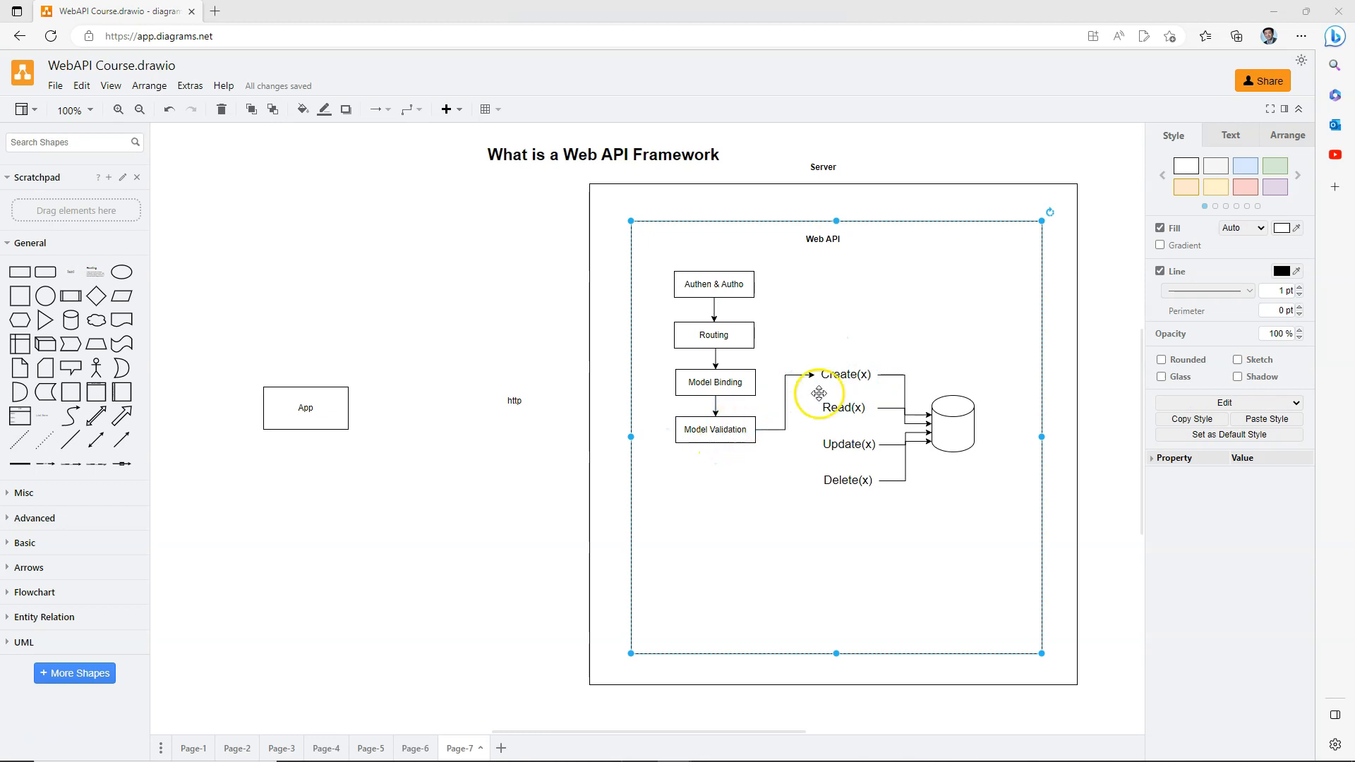
left_click(844, 374)
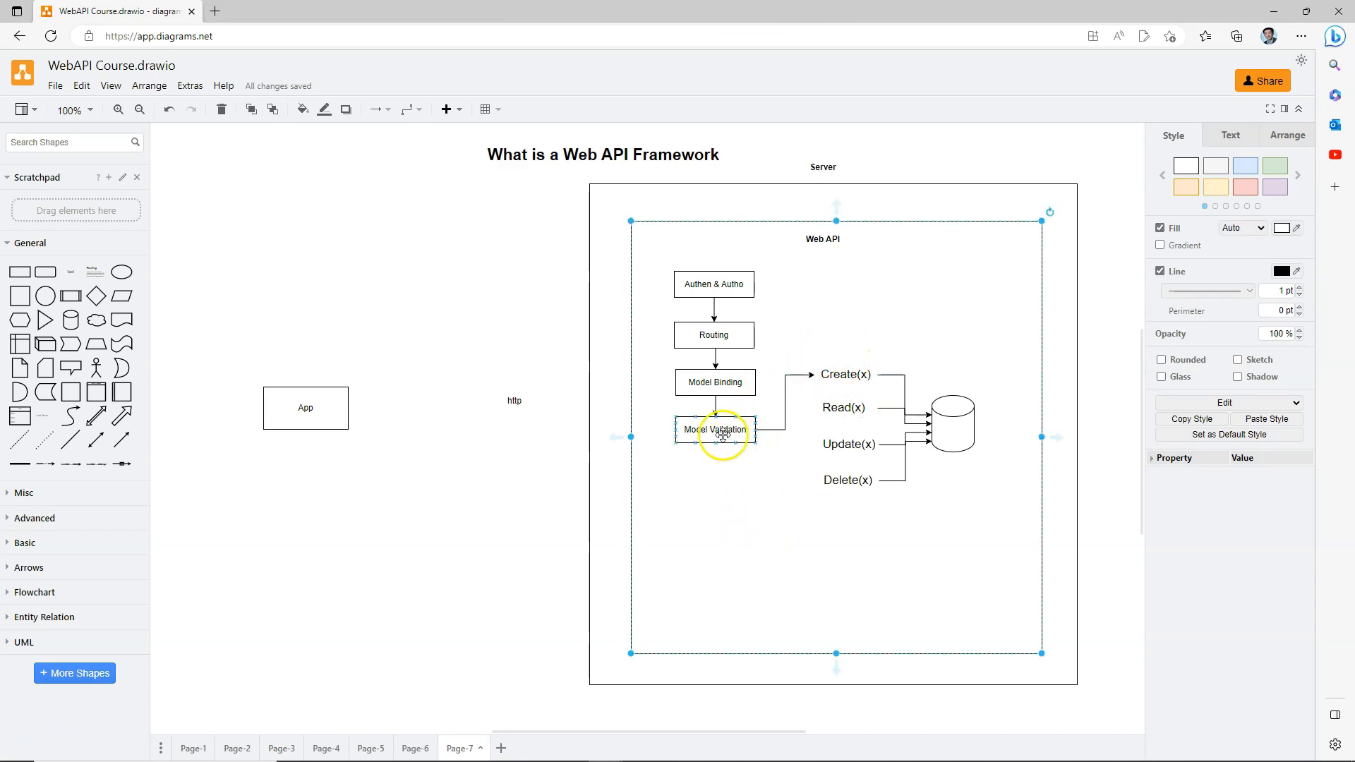
Step: Place Exception Handling and Result Formating boxes above Create(x), linking them upward
left_click_drag(715, 430, 849, 335)
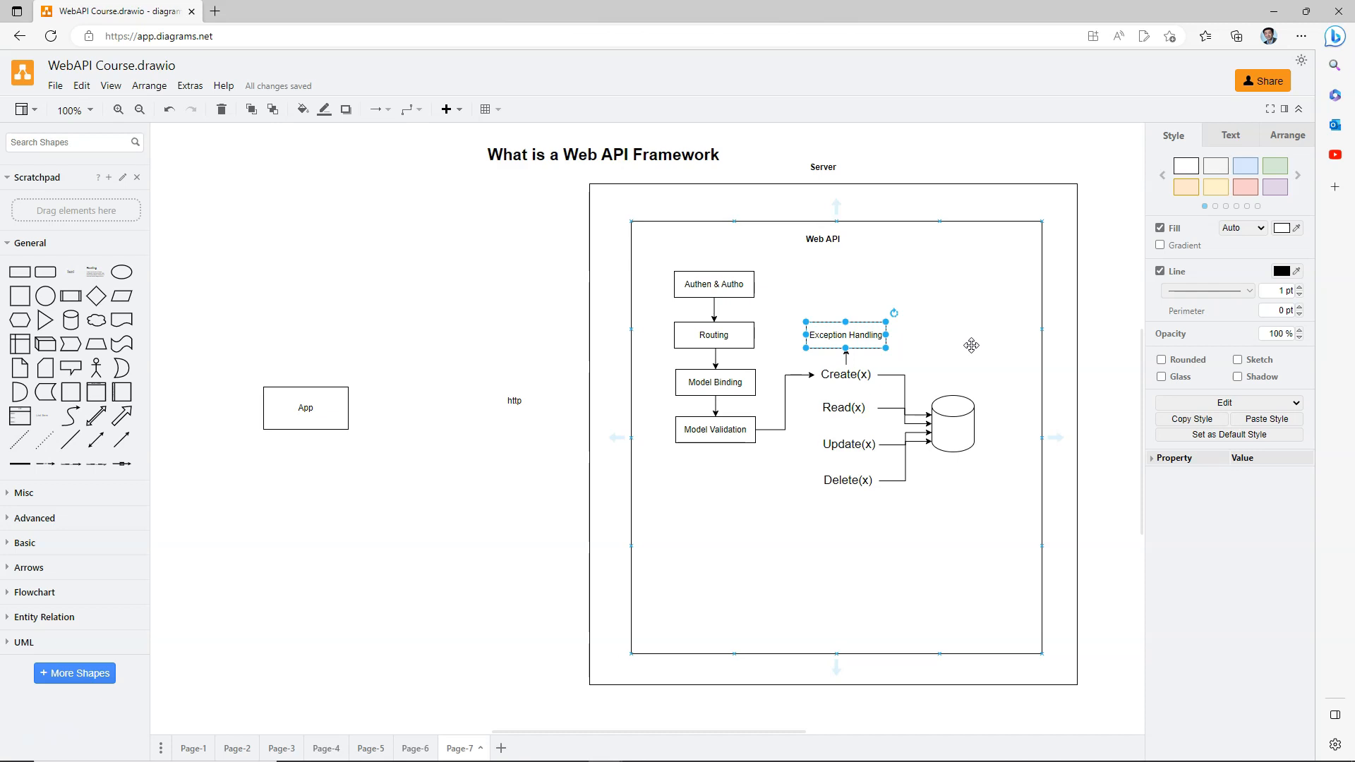
left_click(305, 407)
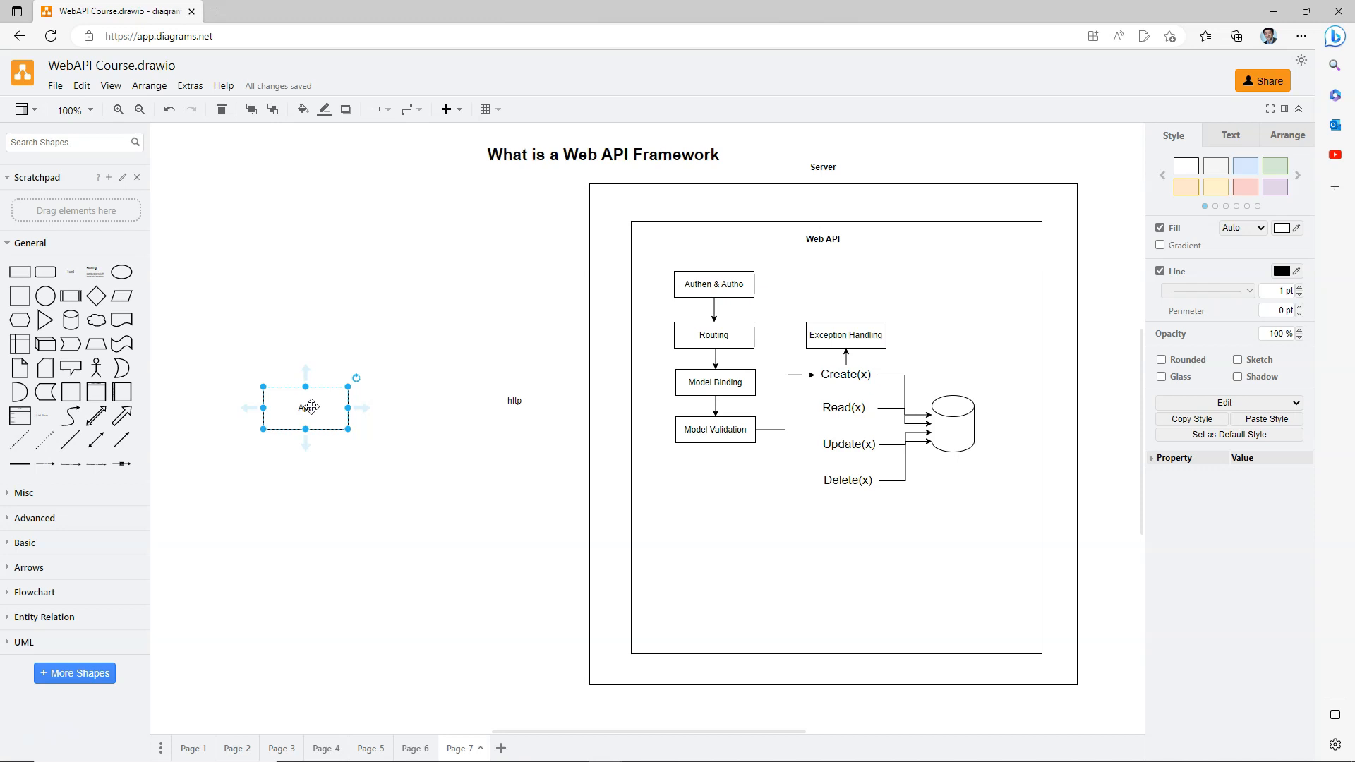
left_click(845, 336)
type("Result Formatting")
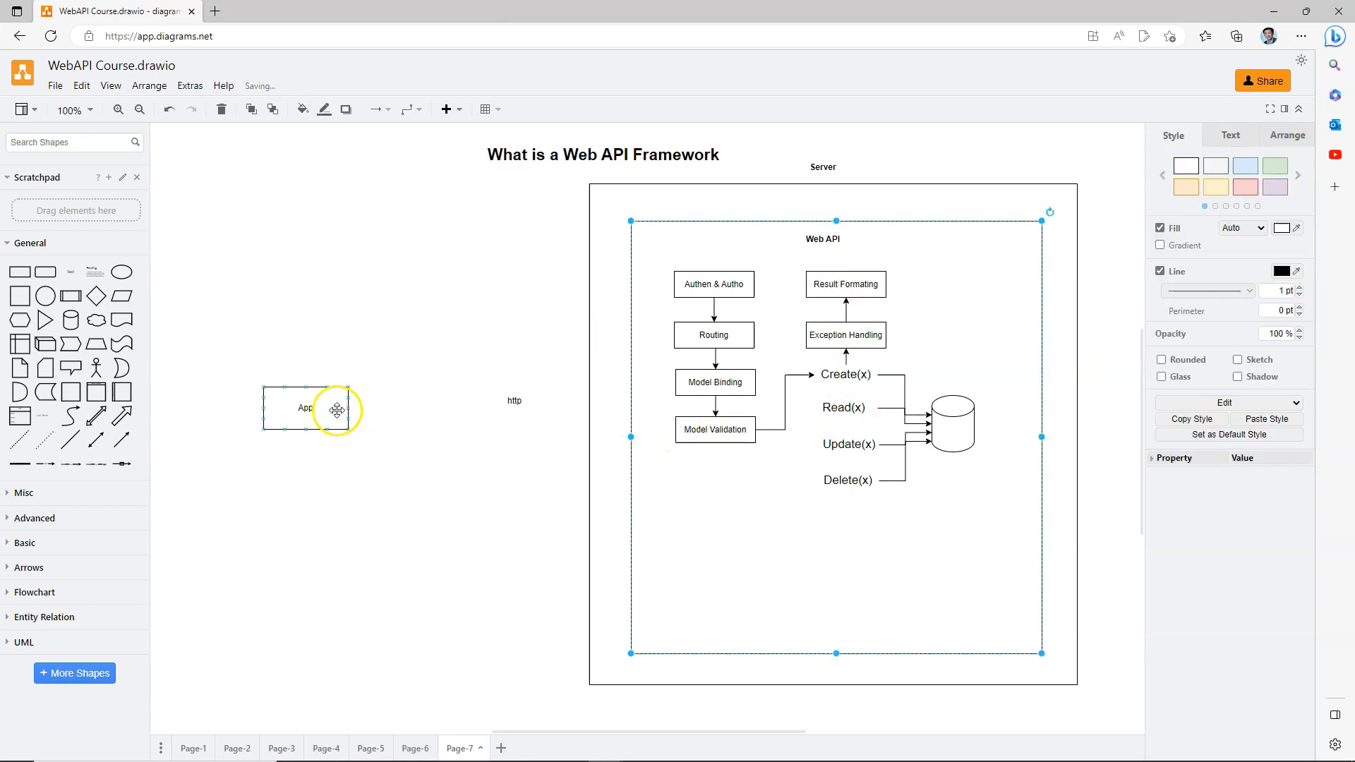
Step: Draw the 'http request' arrow from App to Authen & Autho and the 'http response' arrow from Result Formating to App
left_click_drag(350, 409, 556, 412)
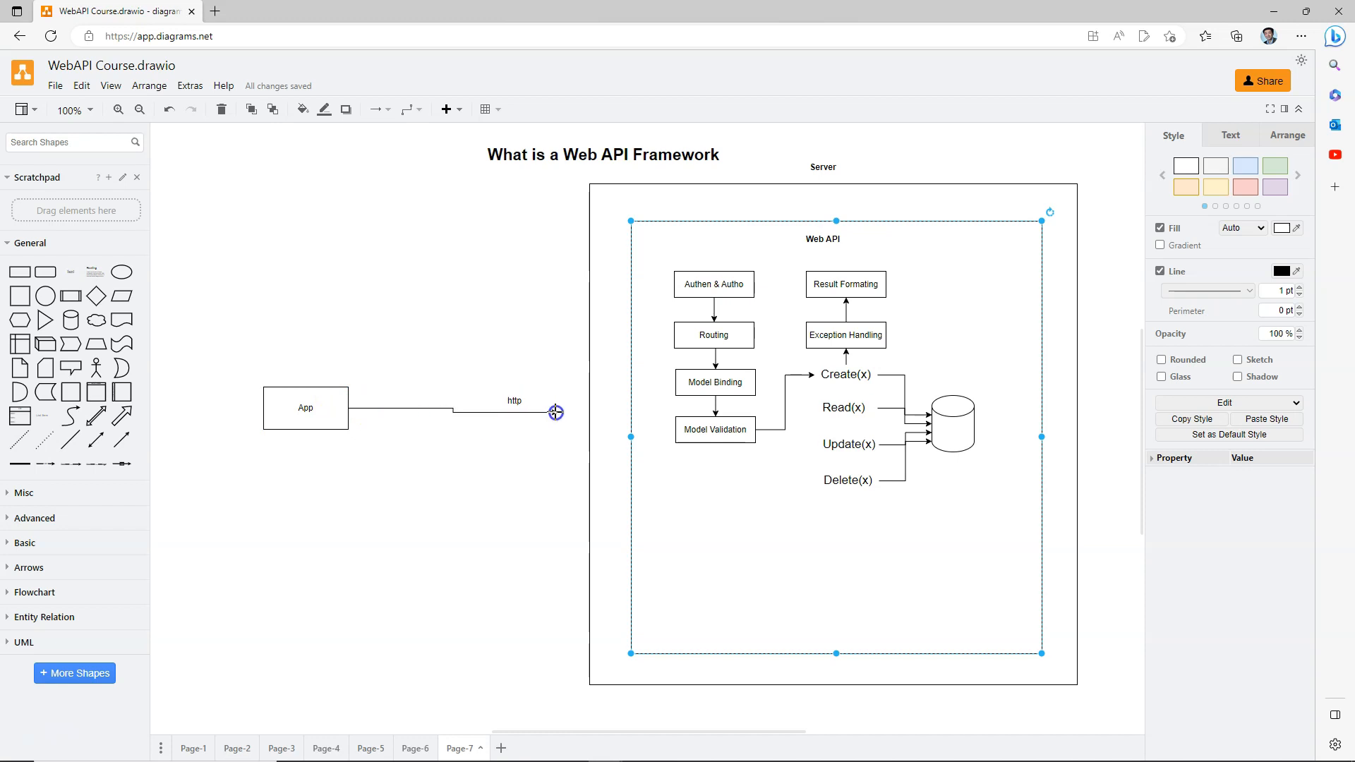
left_click_drag(556, 411, 627, 438)
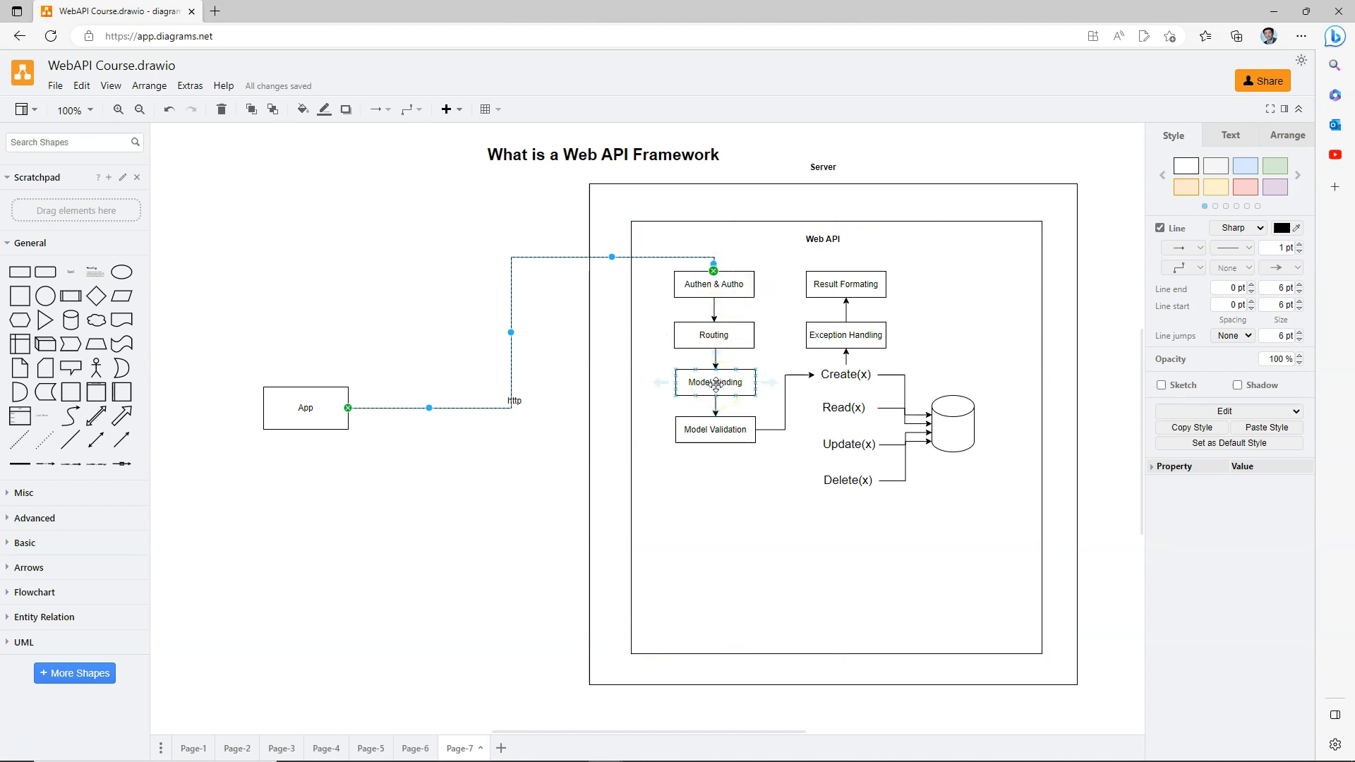
left_click(715, 429)
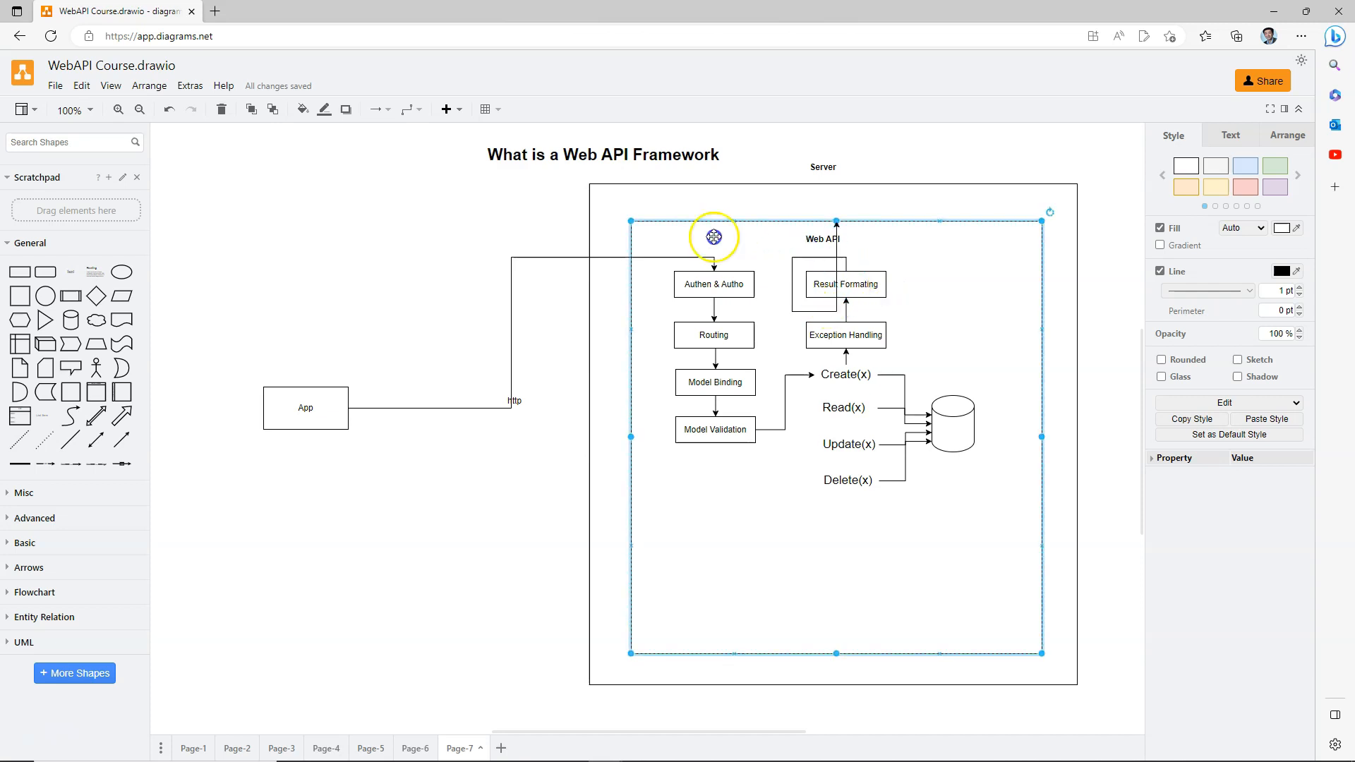
left_click_drag(715, 237, 367, 362)
type(" request")
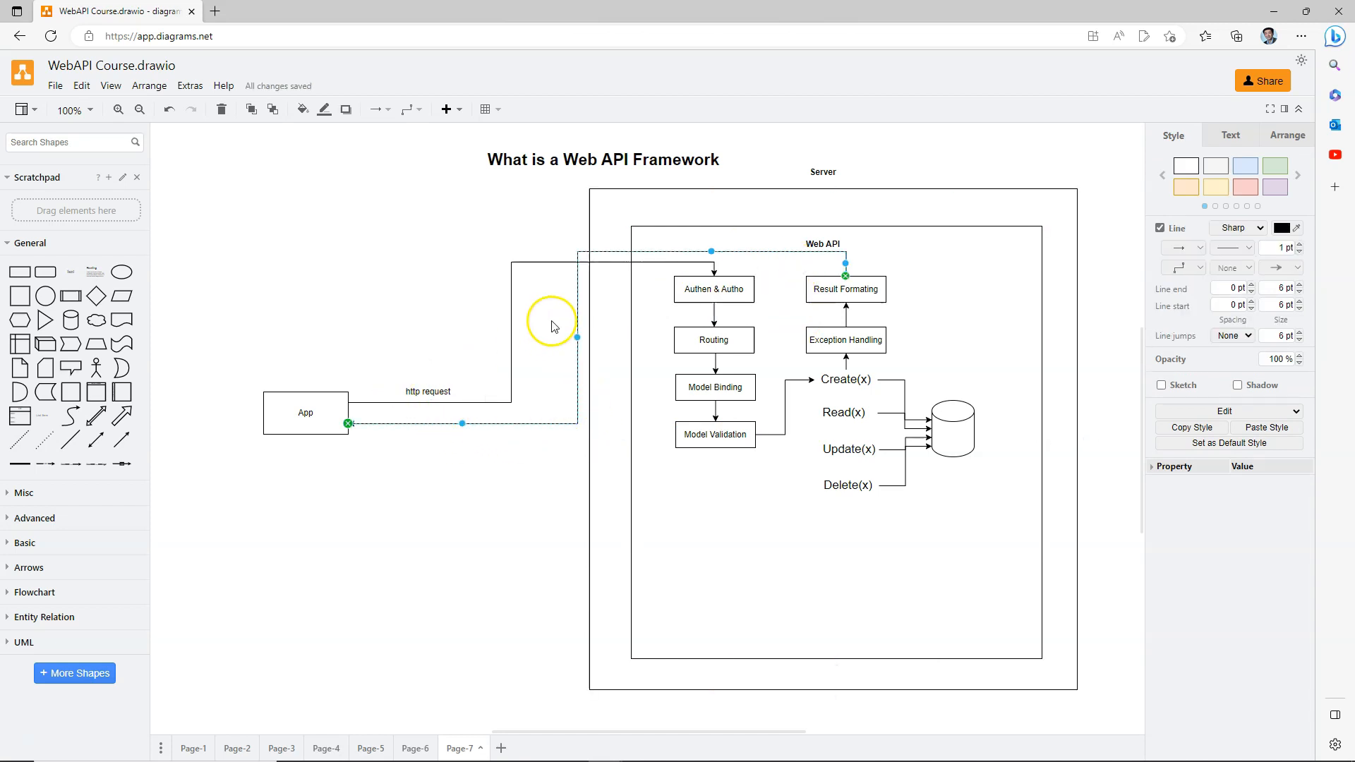
mouse_move(577, 316)
type("http response")
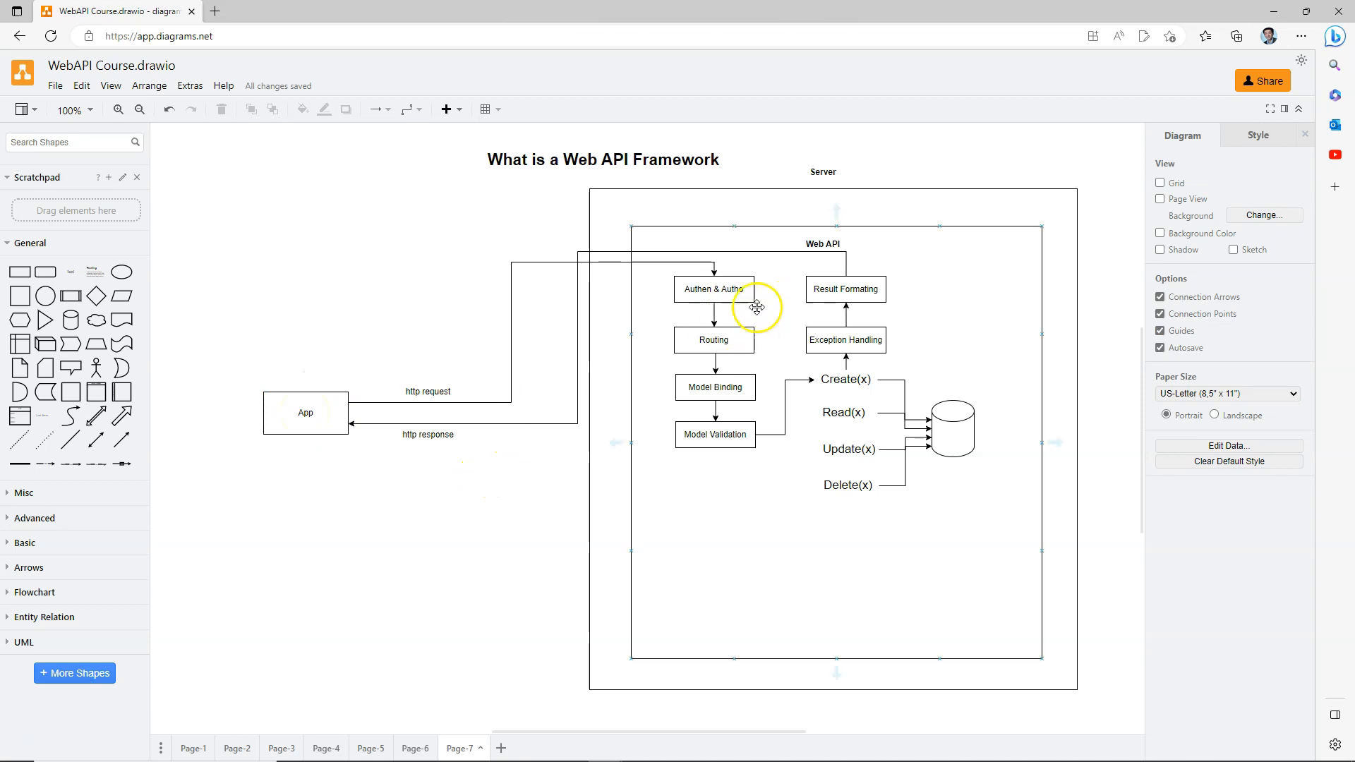
left_click(713, 289)
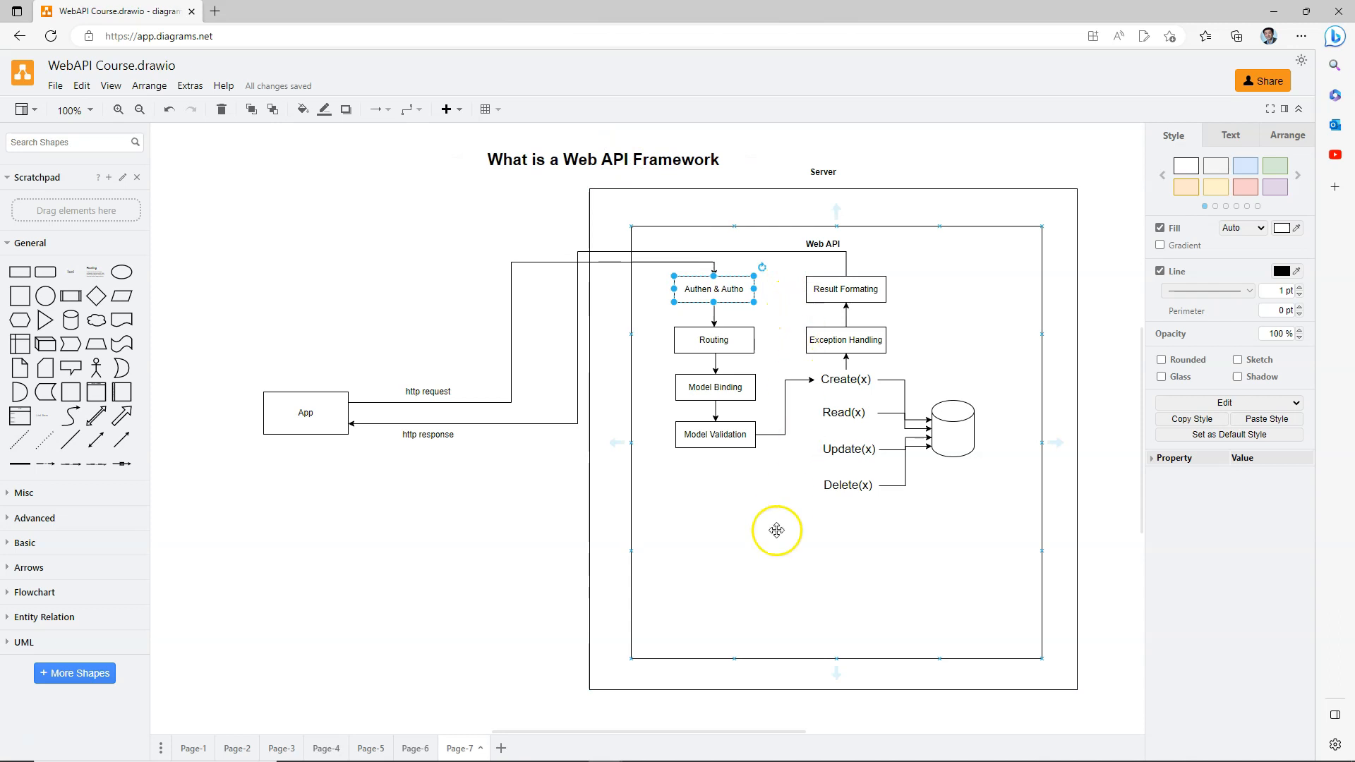
mouse_move(774, 542)
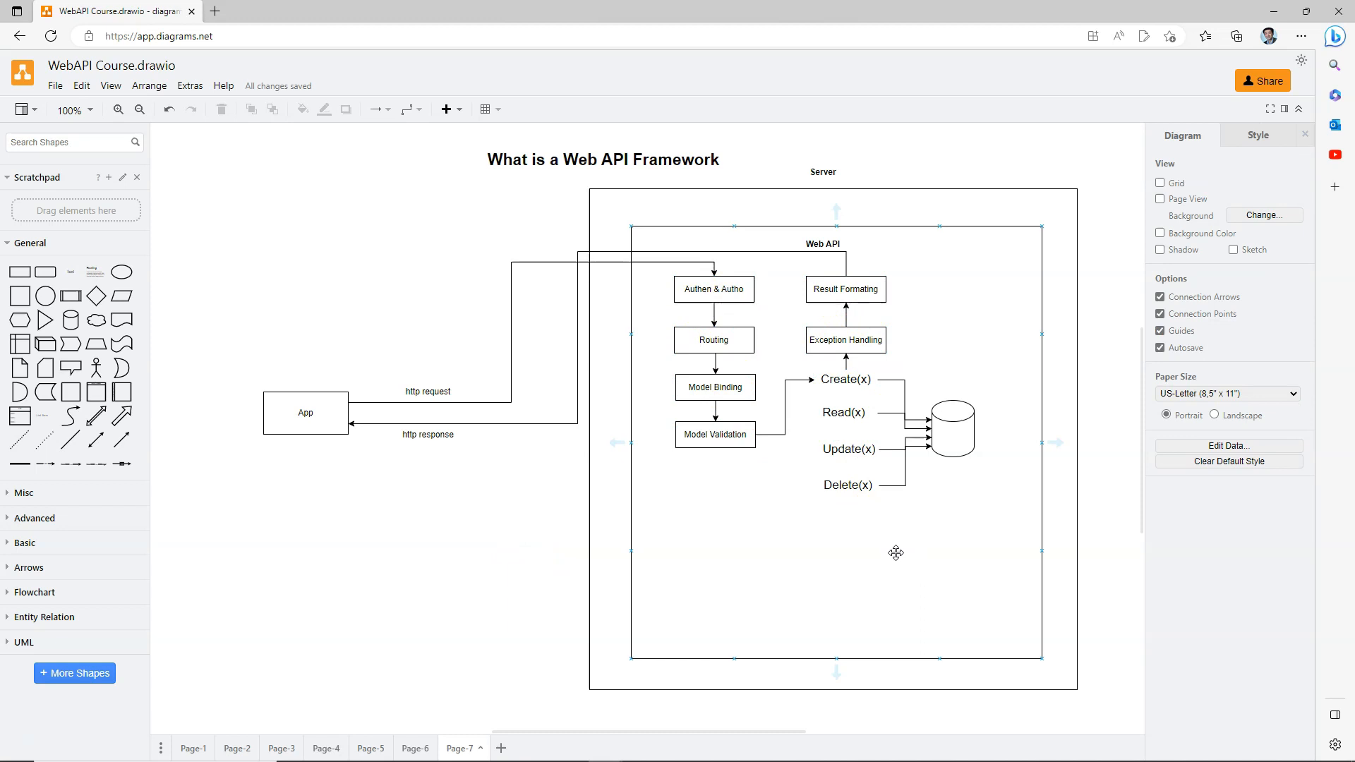
mouse_move(906, 543)
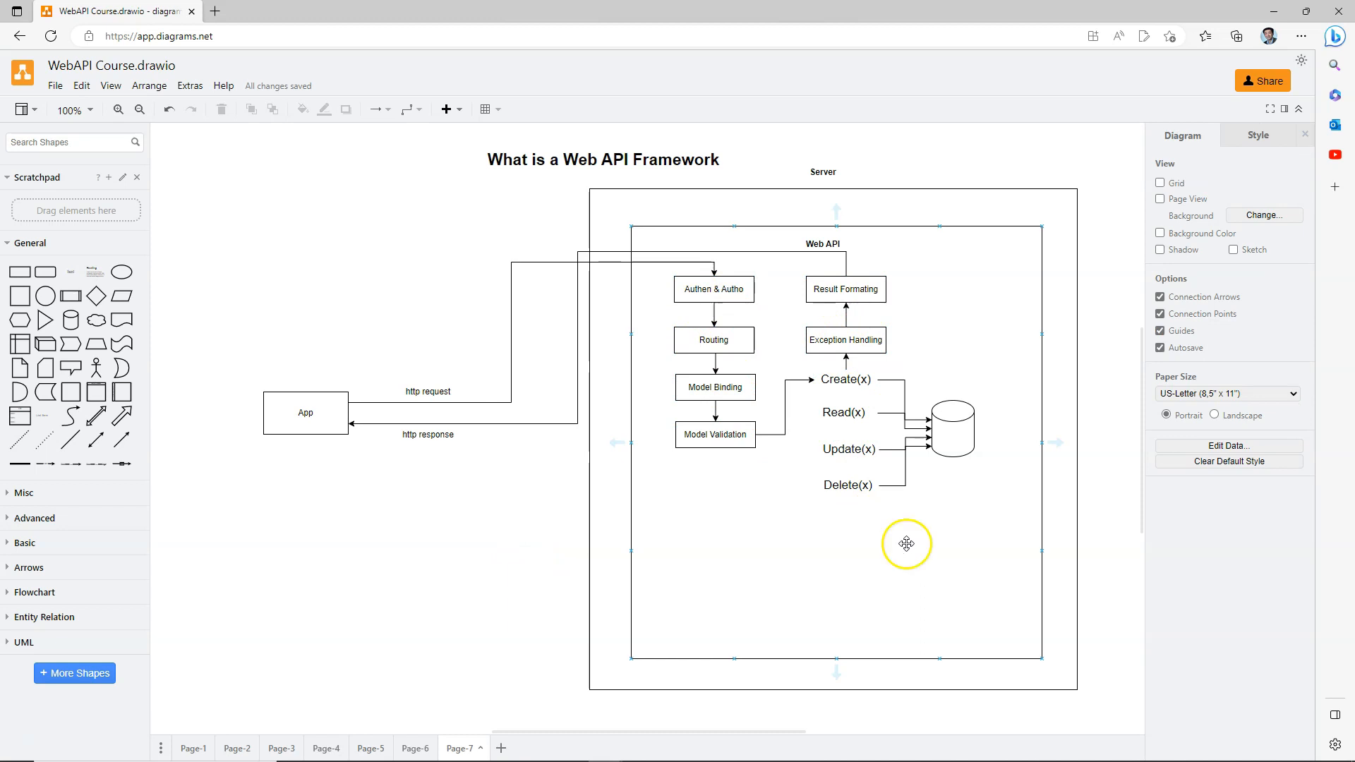